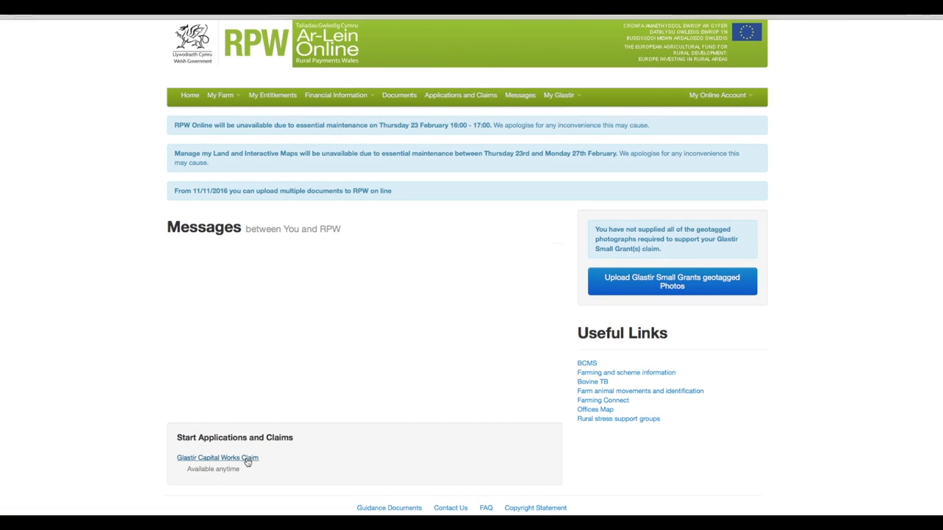
Start a new Glastir Capital Works claim from the Start Applications and Claims list
{"action": "left_click", "coordinate": [217, 457]}
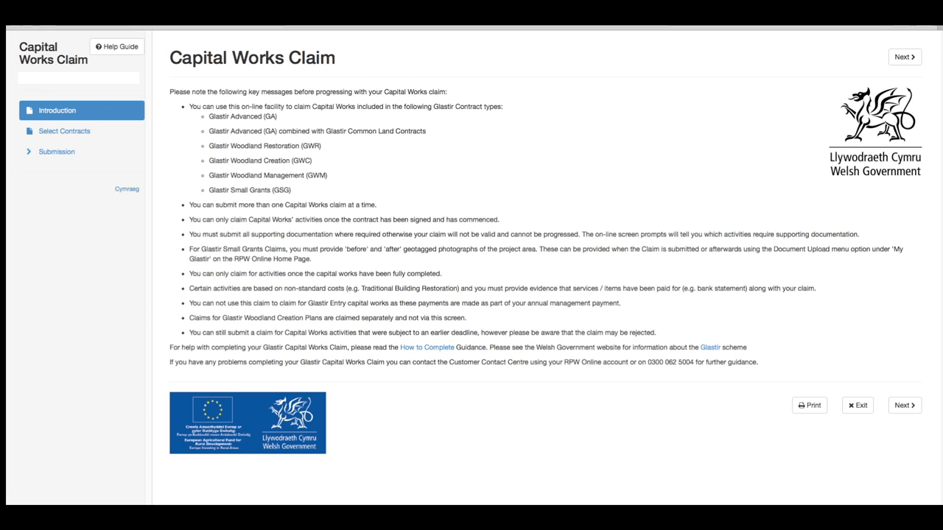
{"action": "mouse_move", "coordinate": [905, 405]}
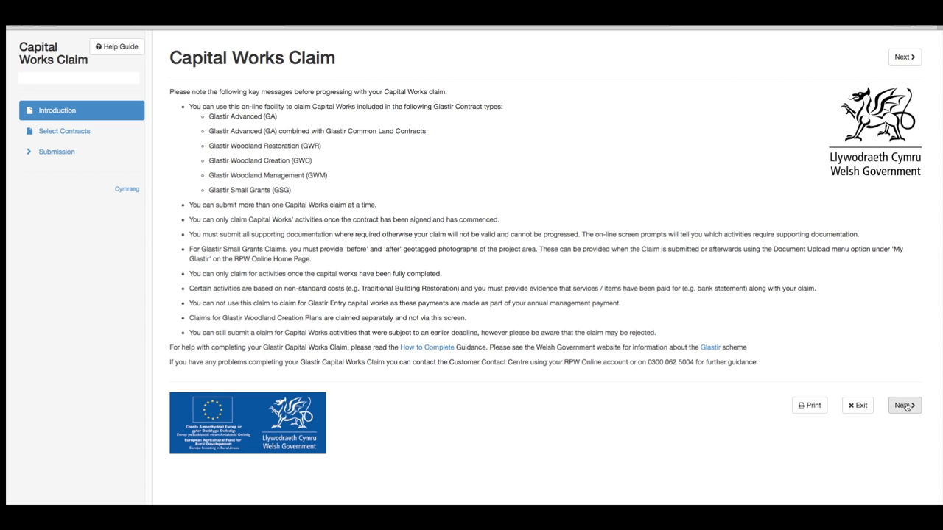
Mark both Glastir Small Grants contracts for claiming on the Select Contracts step
{"action": "left_click", "coordinate": [903, 405]}
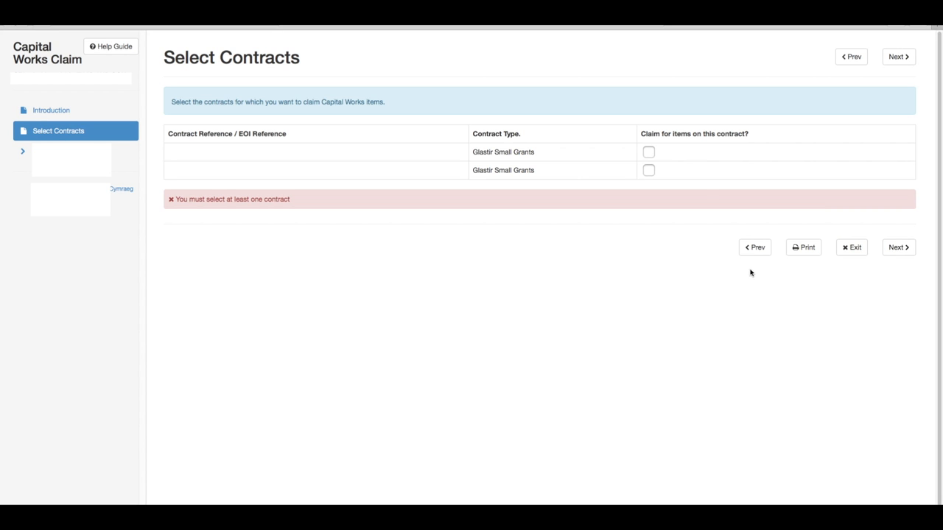
{"action": "left_click", "coordinate": [648, 152]}
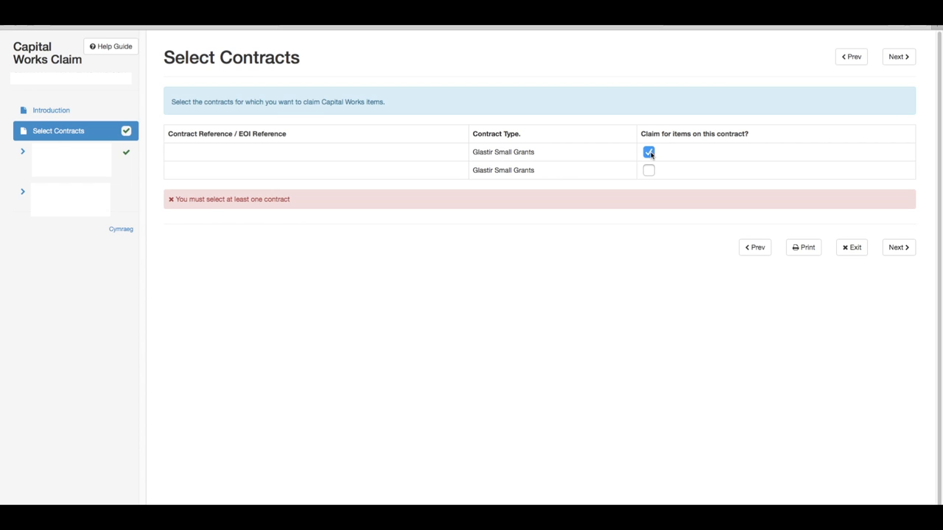
{"action": "mouse_move", "coordinate": [648, 173]}
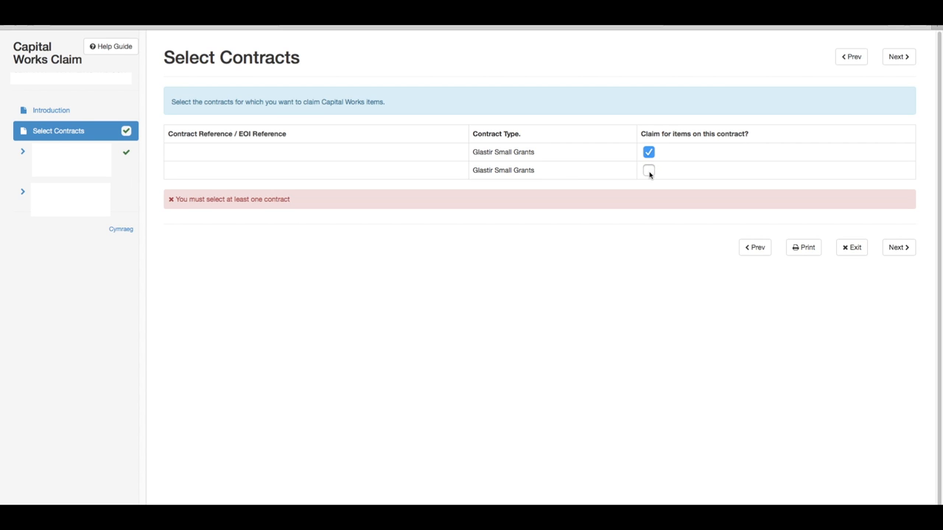
{"action": "left_click", "coordinate": [648, 170]}
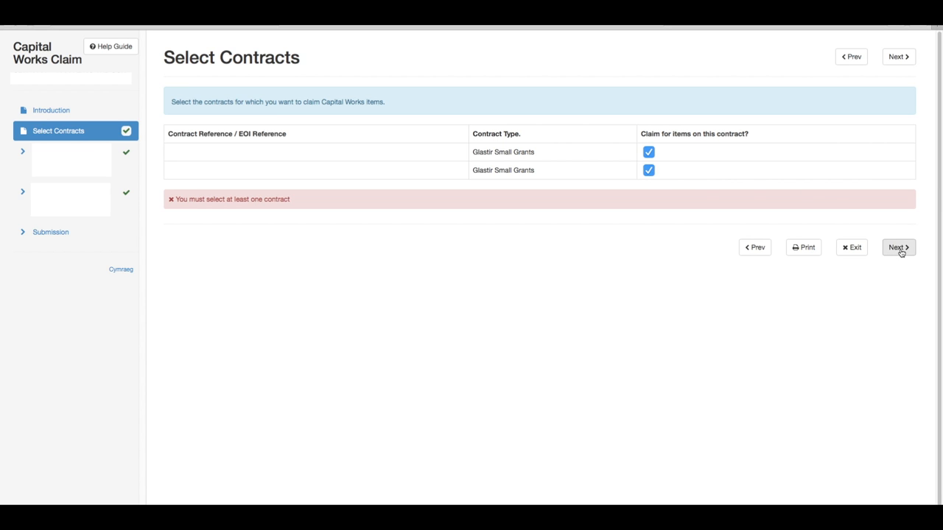
Tick New Hedge Planting and post and wire fencing for claiming on Carbon 2016
{"action": "left_click", "coordinate": [897, 246]}
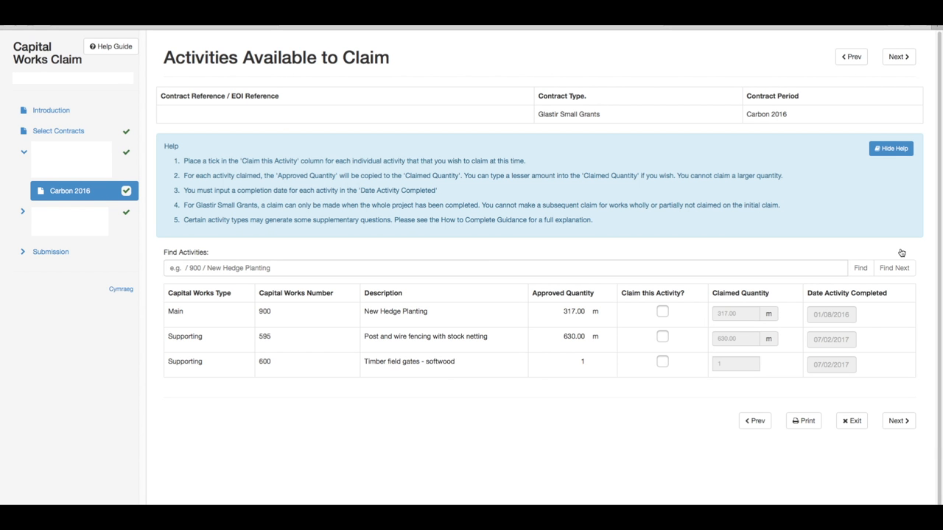
{"action": "left_click", "coordinate": [661, 311]}
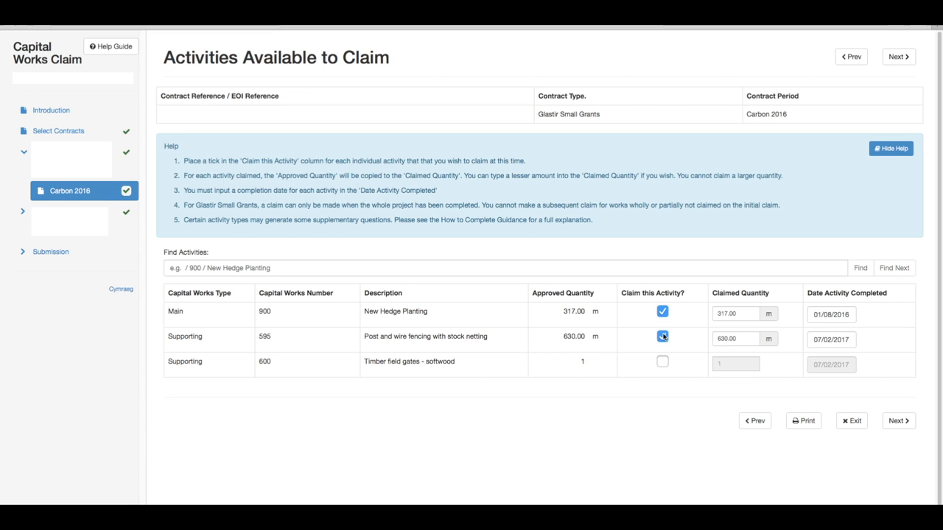
{"action": "left_click", "coordinate": [662, 362]}
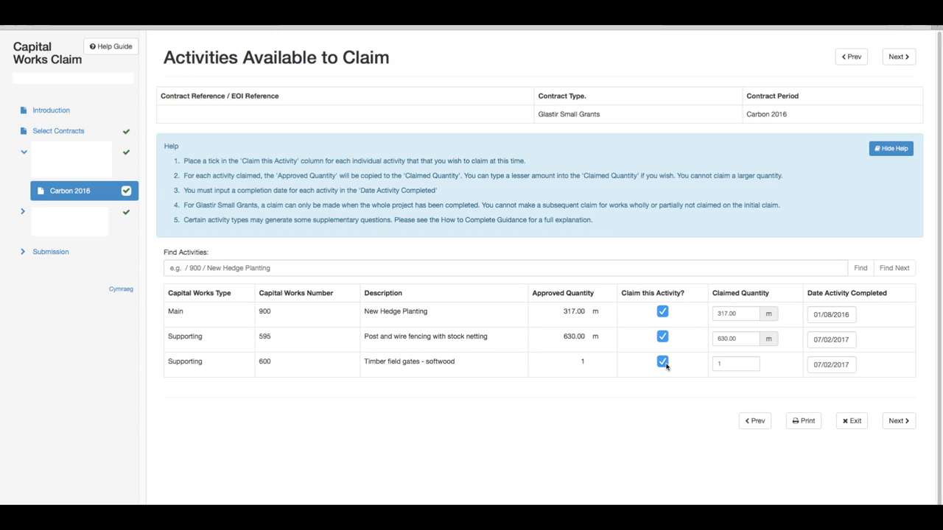
{"action": "mouse_move", "coordinate": [757, 296]}
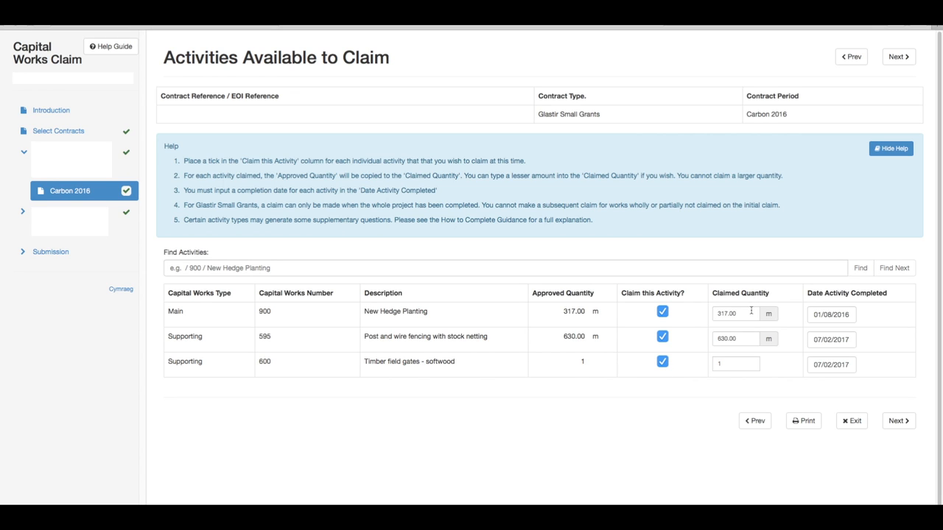
{"action": "mouse_move", "coordinate": [746, 338]}
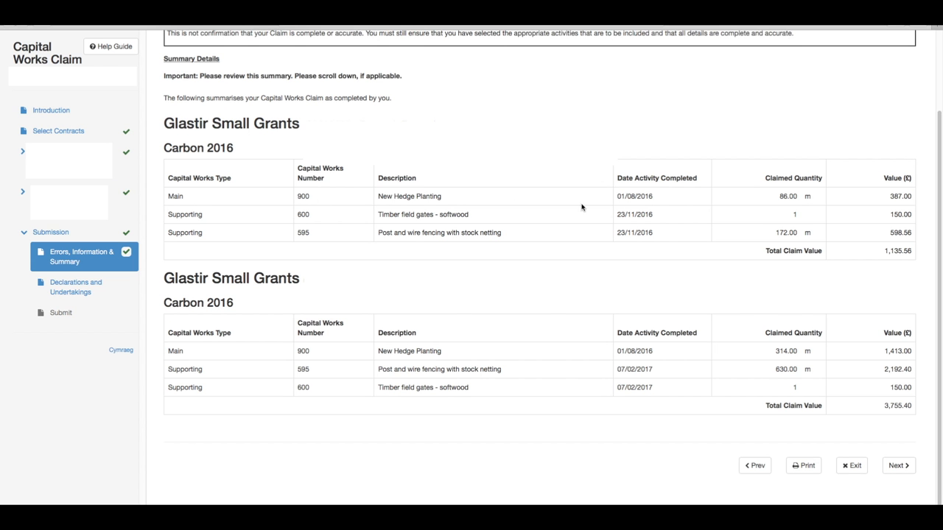
{"action": "mouse_move", "coordinate": [886, 204]}
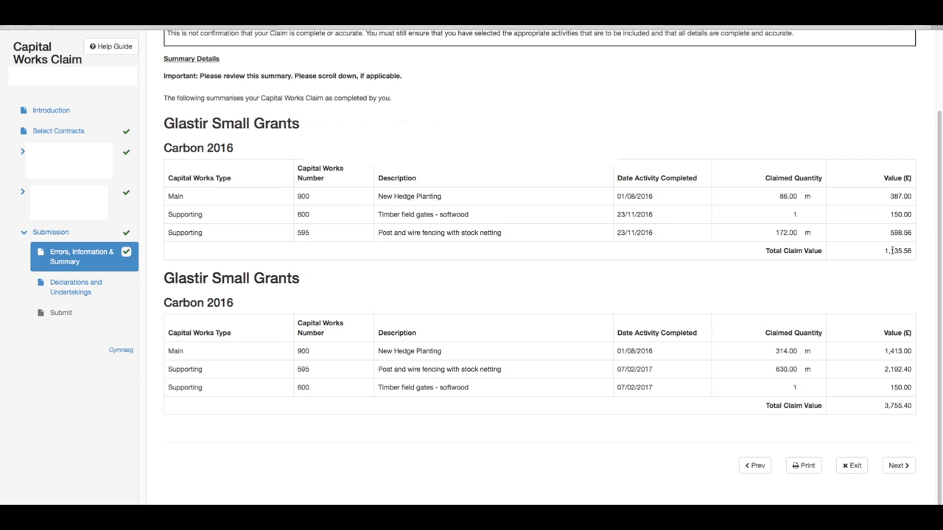
{"action": "scroll", "scroll_direction": "up", "scroll_amount": 3}
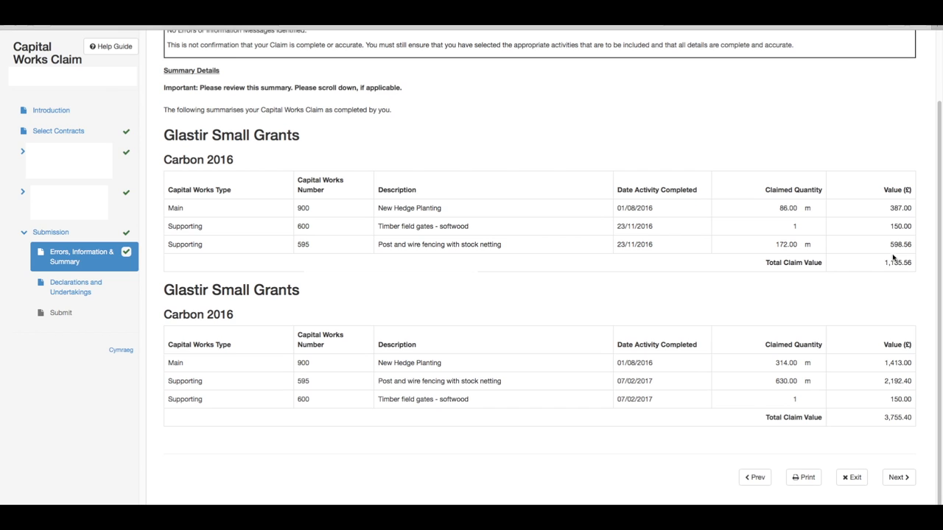
{"action": "mouse_move", "coordinate": [887, 389]}
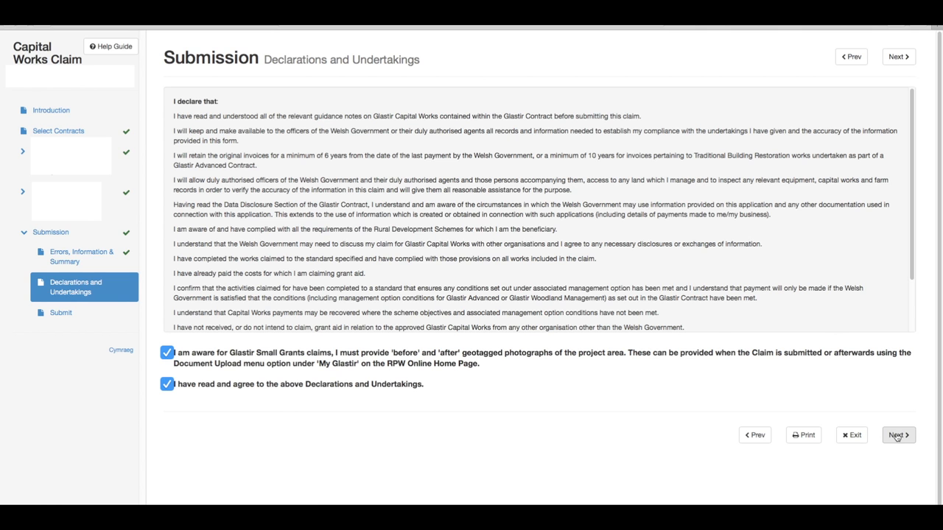
Submit the Capital Works claim with both declarations agreed, returning to the home page
{"action": "left_click", "coordinate": [897, 435]}
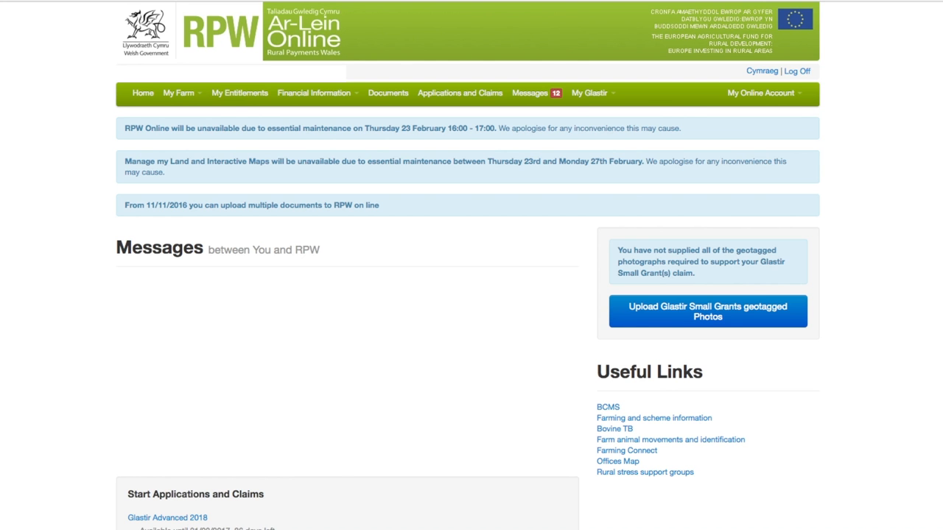
{"action": "mouse_move", "coordinate": [713, 346]}
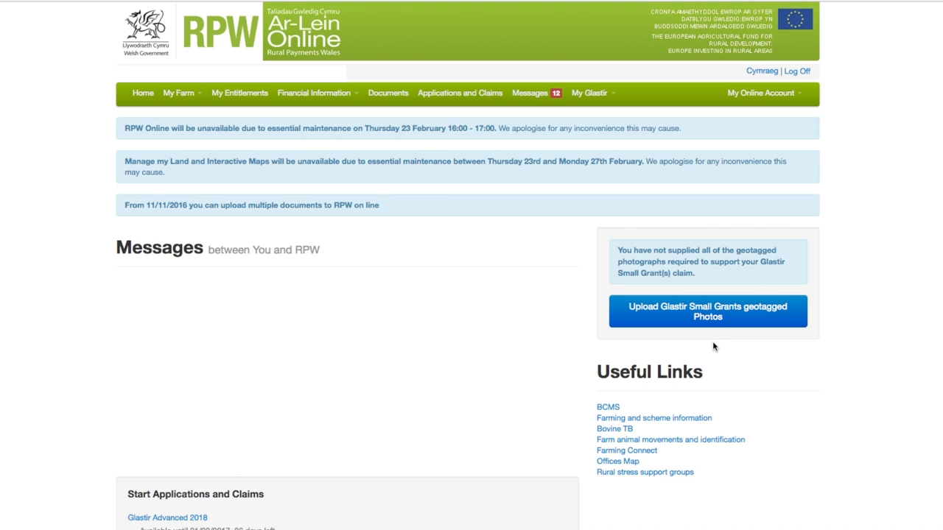
{"action": "mouse_move", "coordinate": [707, 315]}
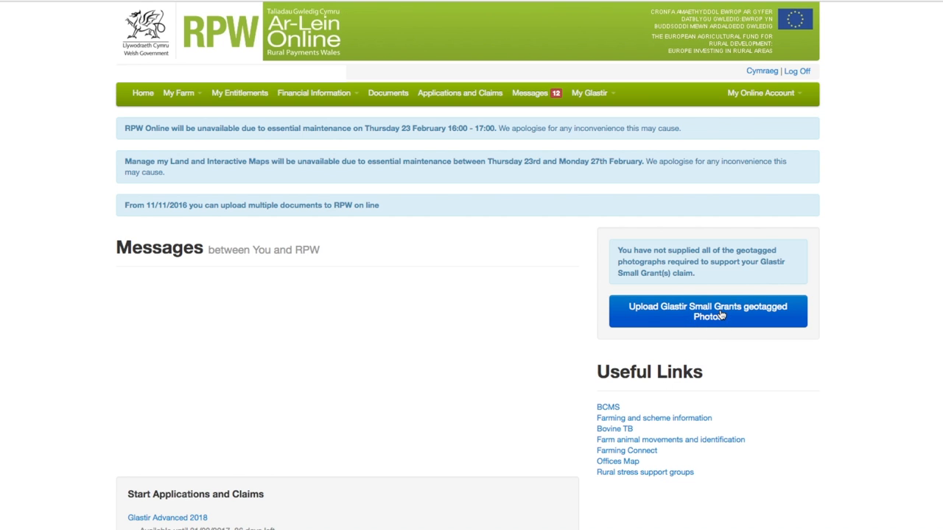
Reach the upload page for 900 New Hedge Planting before-project geotagged photos on S0000002
{"action": "left_click", "coordinate": [706, 311]}
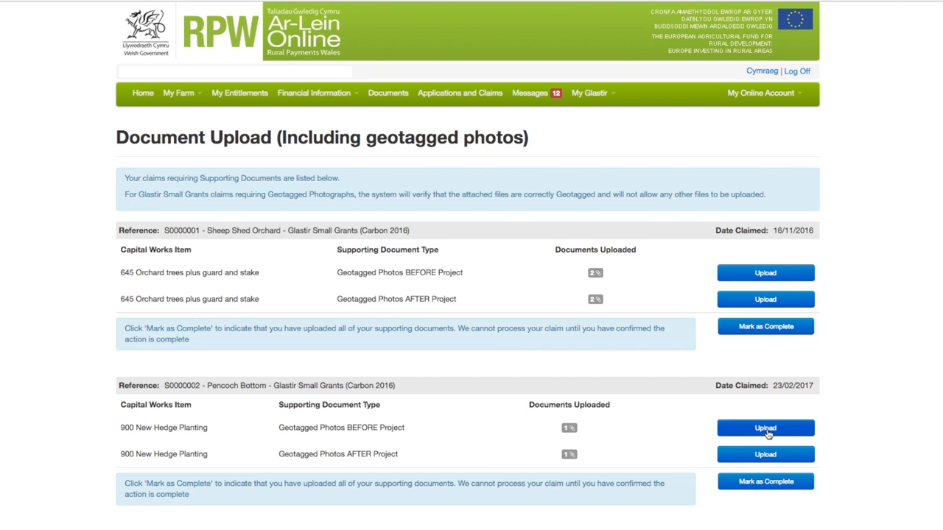
{"action": "left_click", "coordinate": [764, 428]}
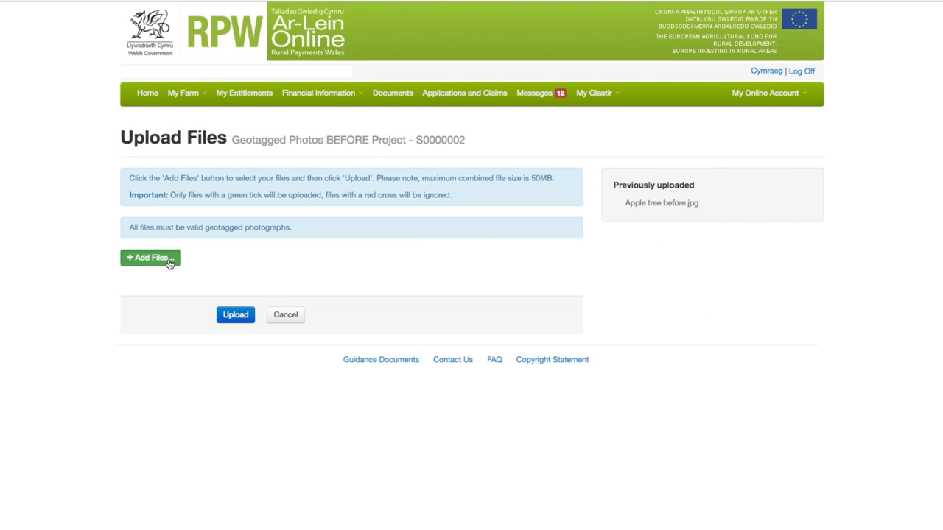
Upload 'Apple tree before.jpg' as a before-project photo and return to the document upload list
{"action": "left_click", "coordinate": [150, 258]}
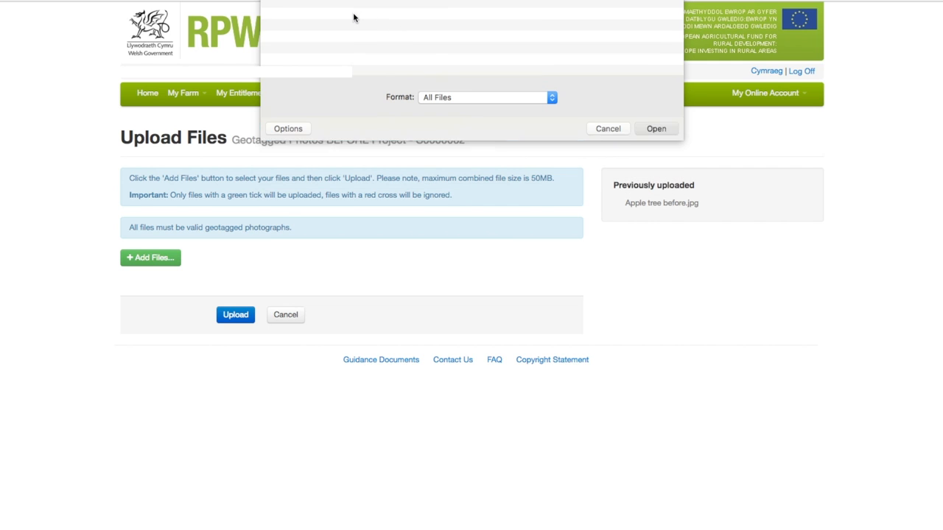
{"action": "left_click", "coordinate": [655, 128]}
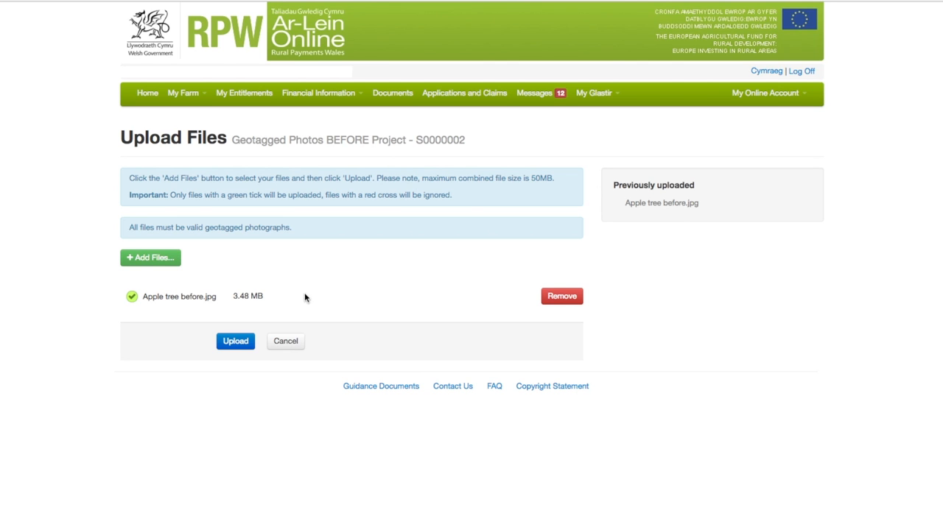
{"action": "left_click", "coordinate": [235, 341]}
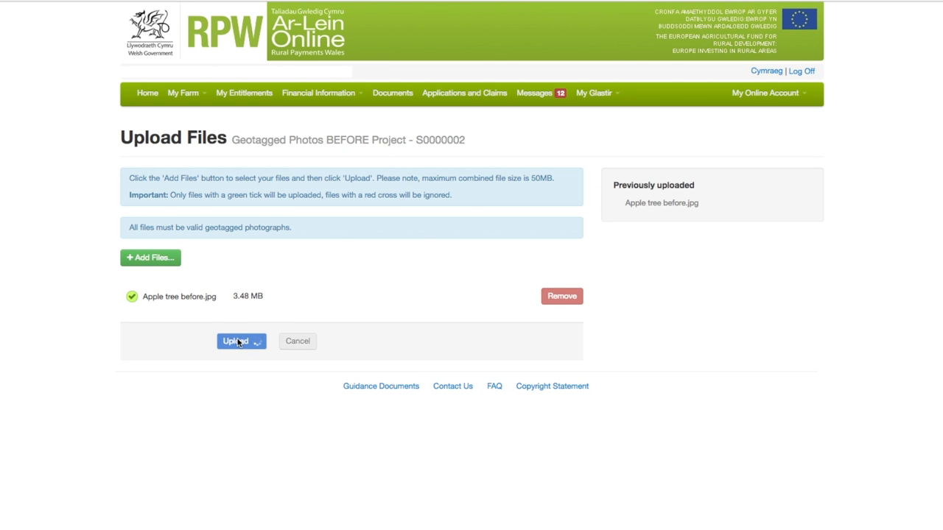
{"action": "left_click", "coordinate": [236, 341]}
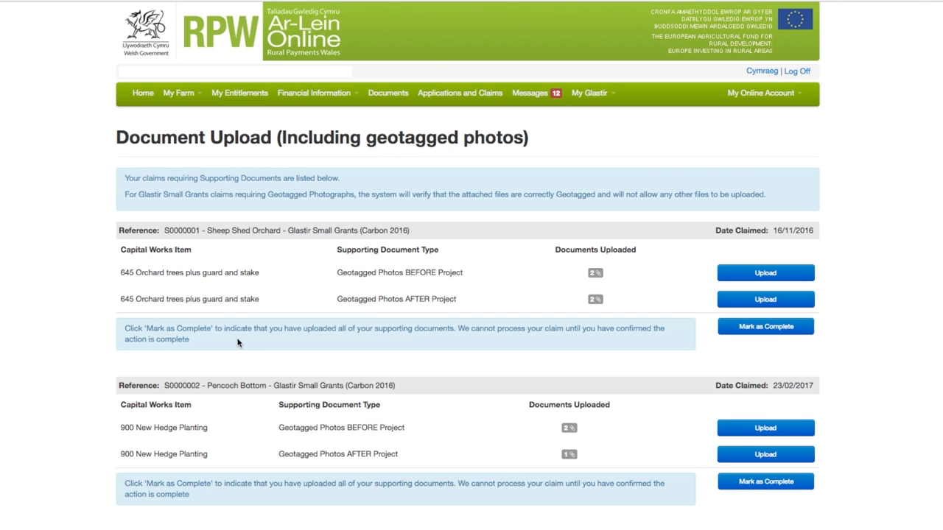
{"action": "left_click", "coordinate": [762, 71]}
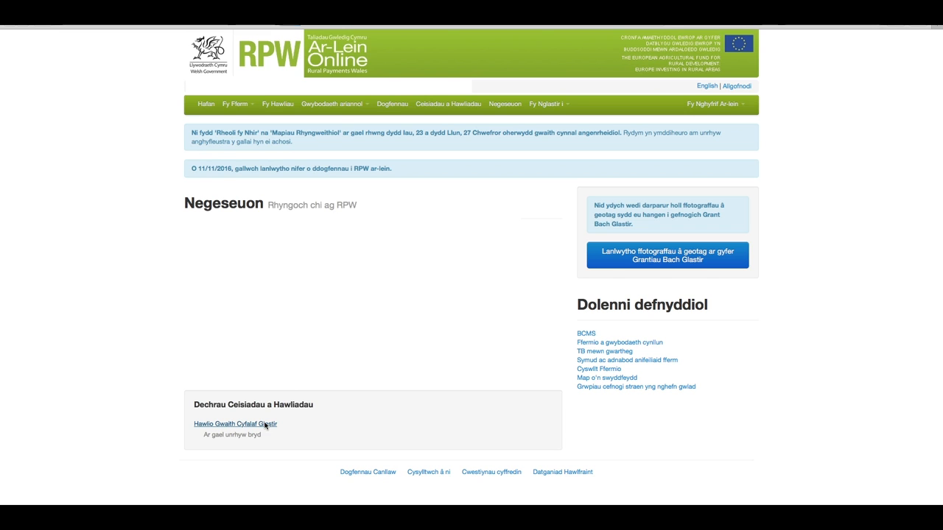
Start a Welsh 'Hawlio Gwaith Cyfalaf Glastir' claim from Dechrau Ceisiadau a Hawliadau
{"action": "left_click", "coordinate": [235, 423]}
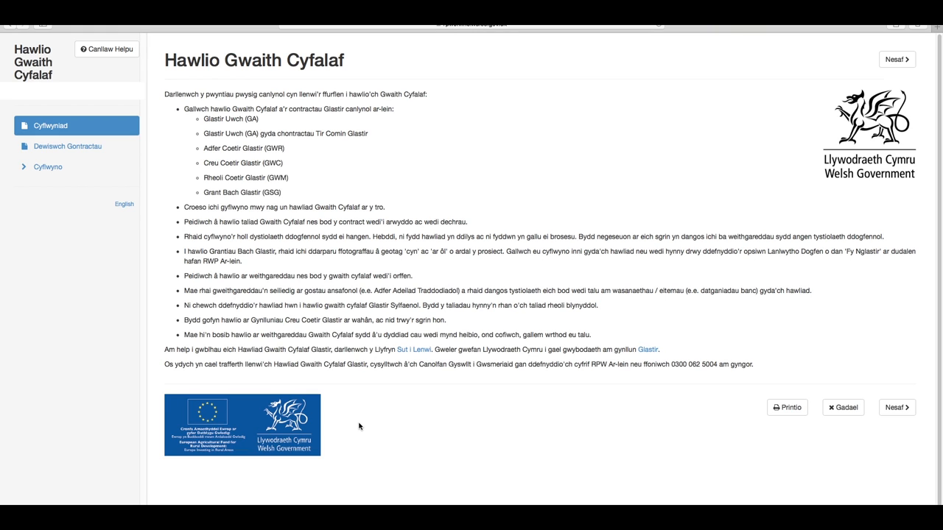
{"action": "mouse_move", "coordinate": [408, 418]}
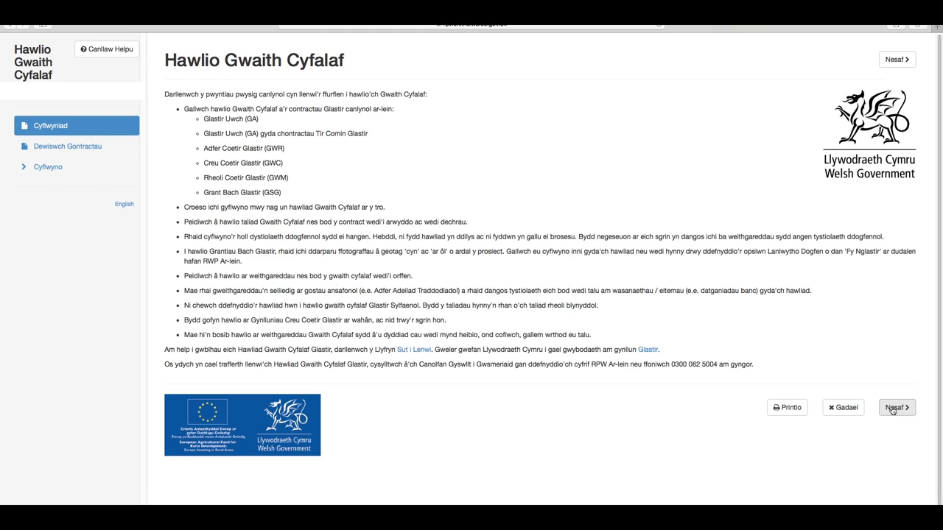
Choose both Grantiau Bach Glastir contracts and continue to Carbon 2016's claimable activities
{"action": "left_click", "coordinate": [896, 407]}
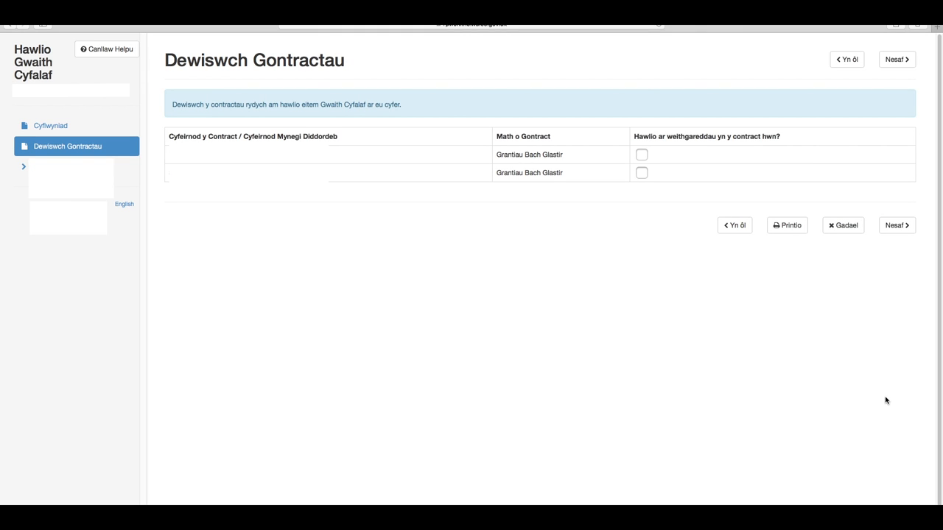
{"action": "mouse_move", "coordinate": [647, 120]}
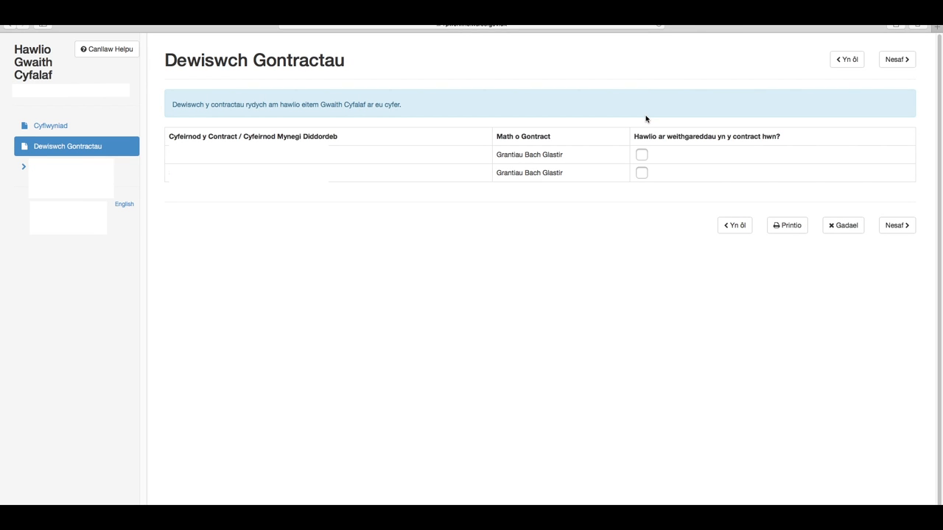
{"action": "left_click", "coordinate": [641, 155]}
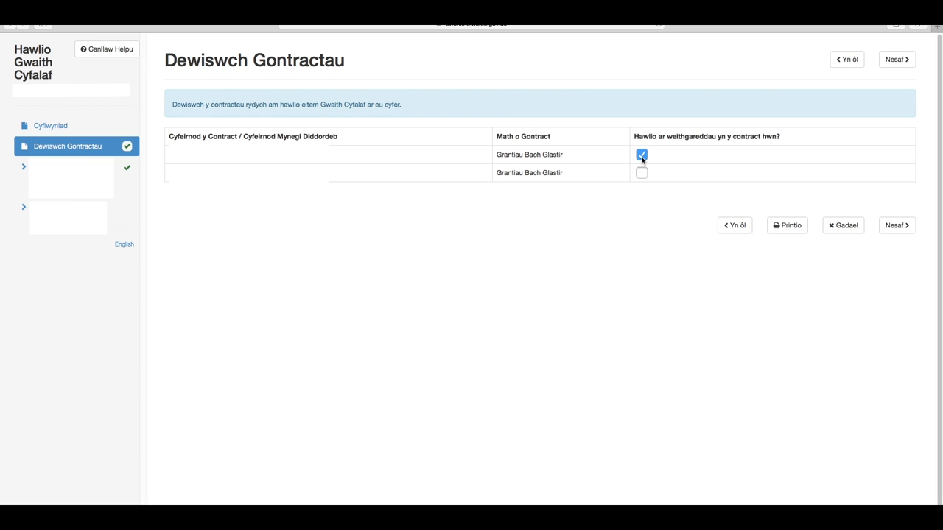
{"action": "left_click", "coordinate": [642, 172]}
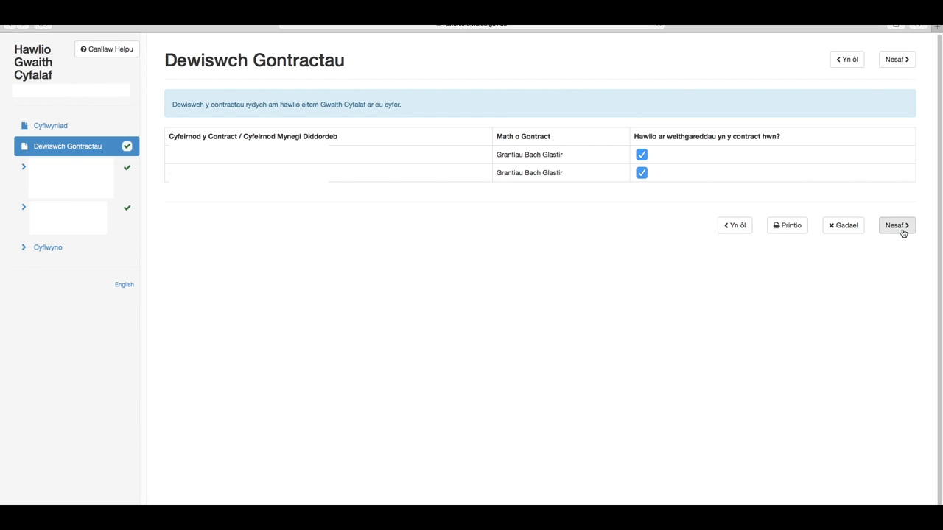
{"action": "left_click", "coordinate": [896, 225]}
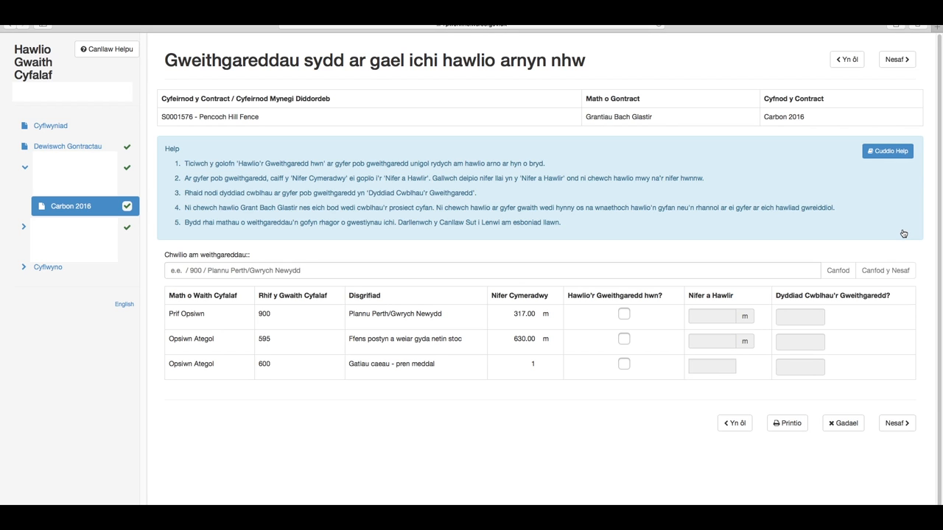
{"action": "mouse_move", "coordinate": [895, 202]}
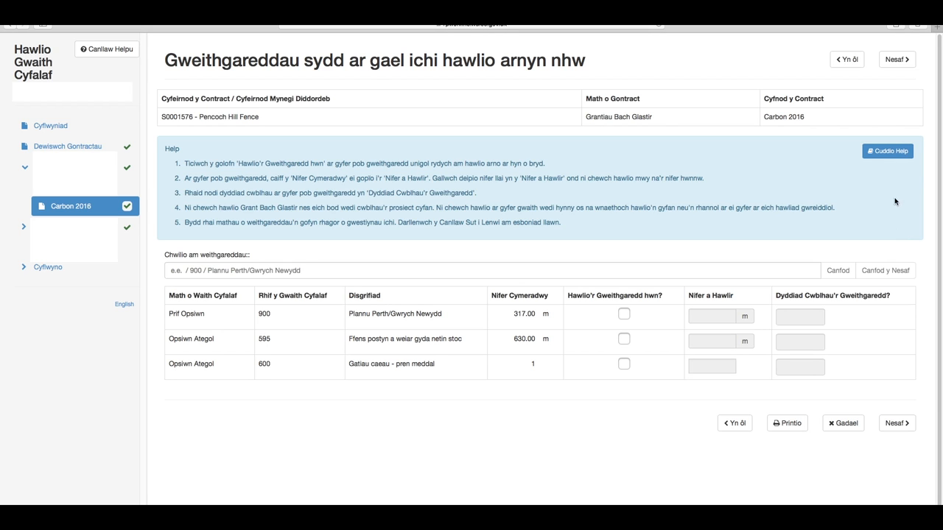
Claim activities 900, 595 and 600 on Pencoch Hill Fence and continue to the summary
{"action": "left_click", "coordinate": [624, 314]}
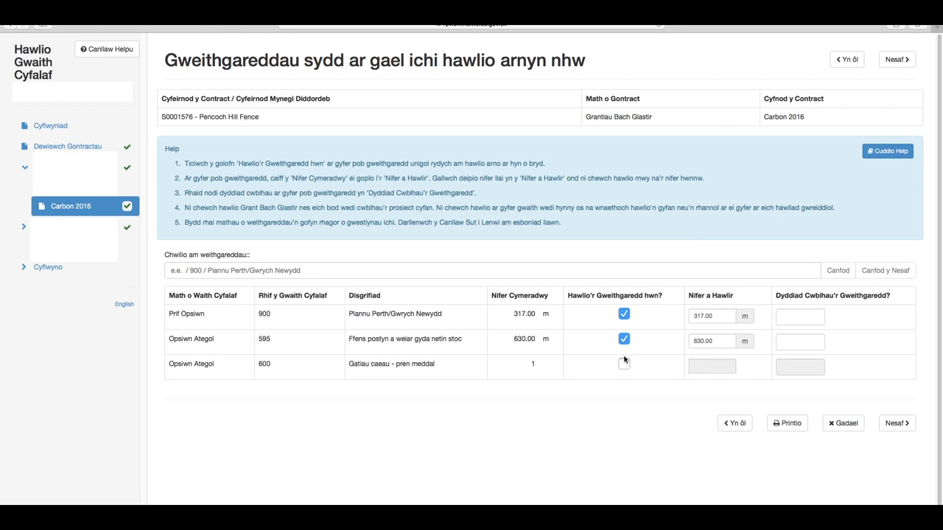
{"action": "left_click", "coordinate": [623, 363]}
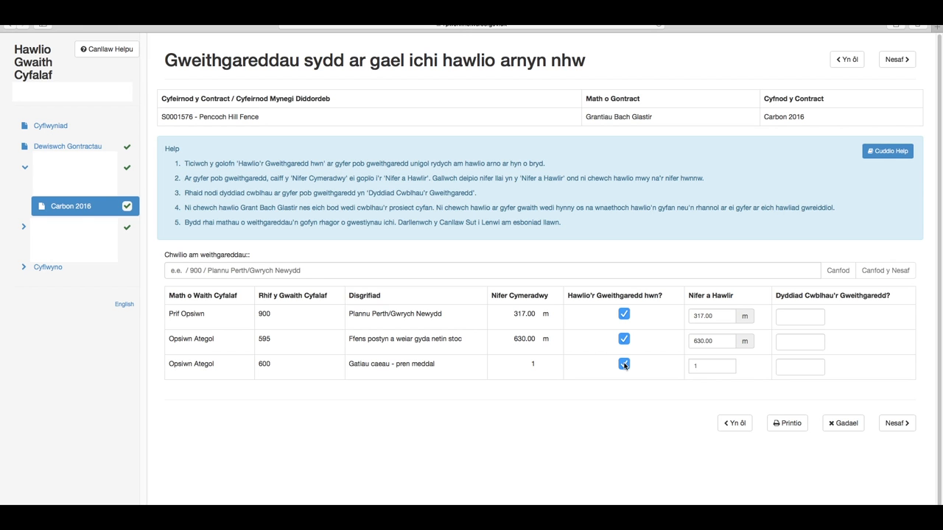
{"action": "left_click", "coordinate": [896, 423]}
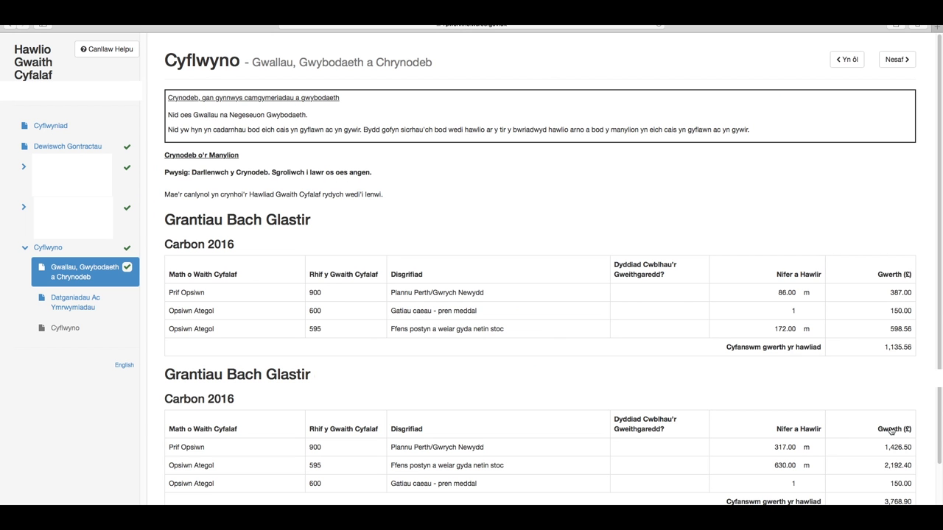
{"action": "mouse_move", "coordinate": [861, 388]}
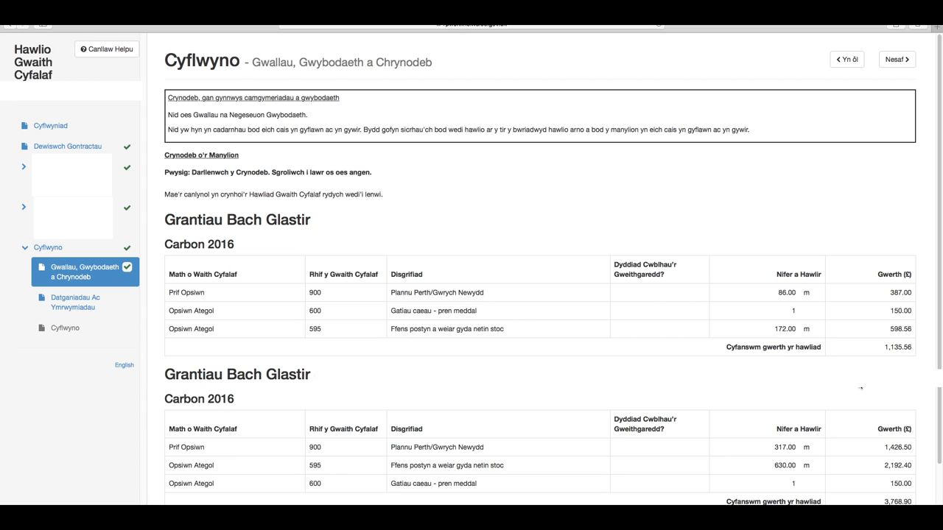
{"action": "mouse_move", "coordinate": [445, 302]}
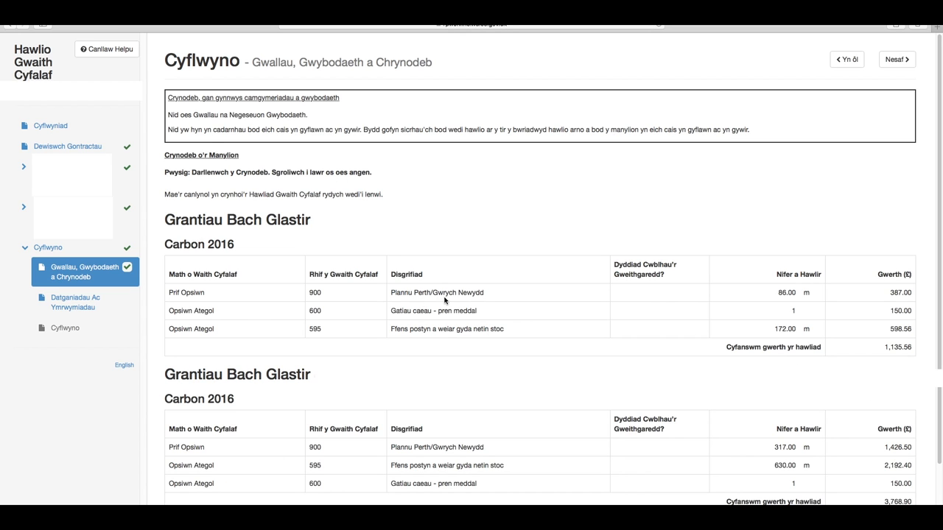
{"action": "mouse_move", "coordinate": [878, 297]}
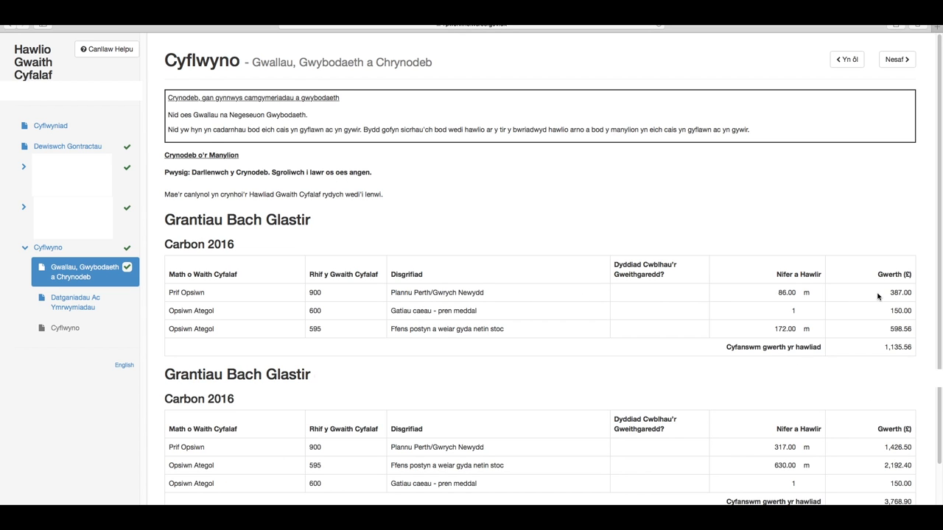
Review both contracts' totals of £1,135.56 and £3,768.90, then continue to declarations
{"action": "scroll", "scroll_direction": "down", "scroll_amount": 3}
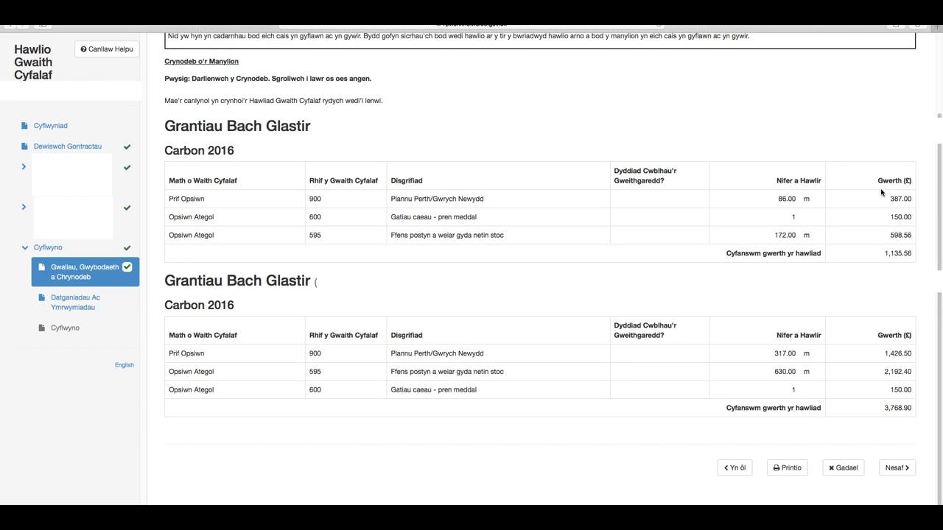
{"action": "left_click", "coordinate": [895, 468]}
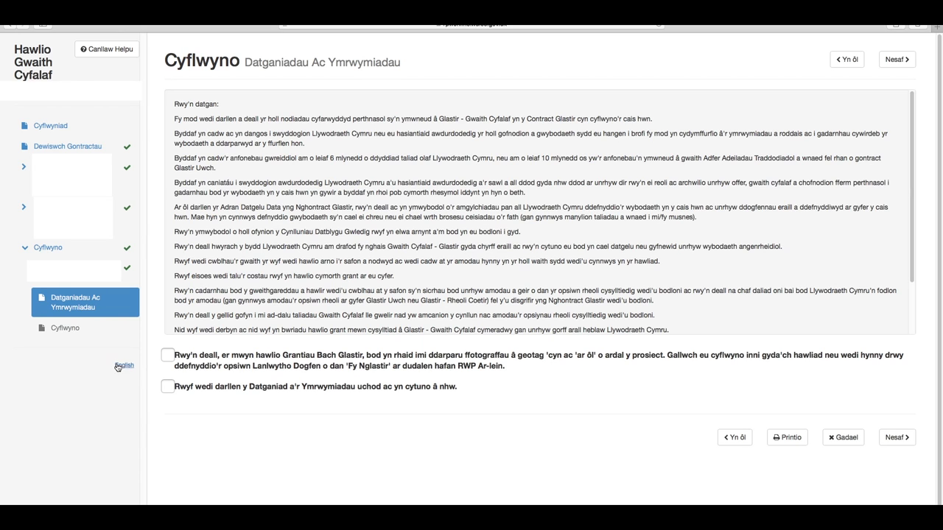
From Dogfennau, reach the Lanlwytho page for 900 Plannu Perth/Gwrych Newydd before-project geotagged photos
{"action": "left_click", "coordinate": [168, 355]}
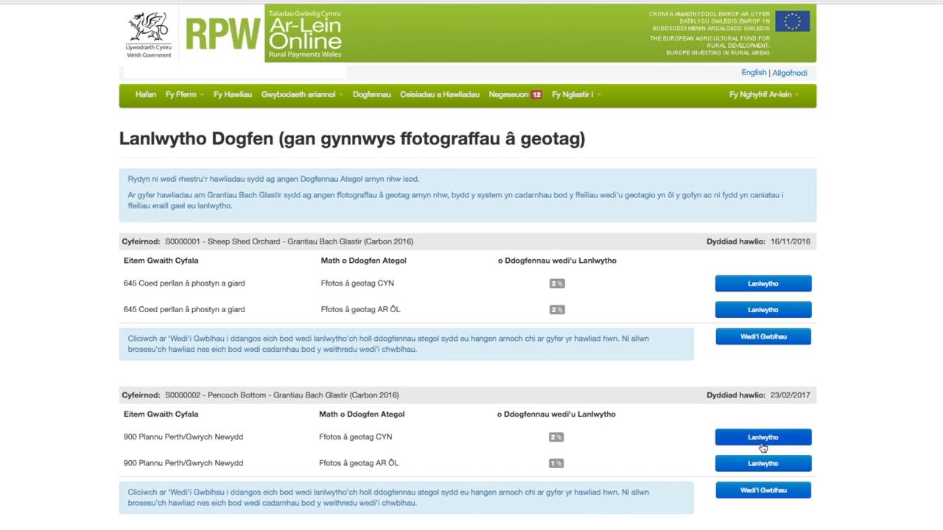
{"action": "left_click", "coordinate": [762, 437]}
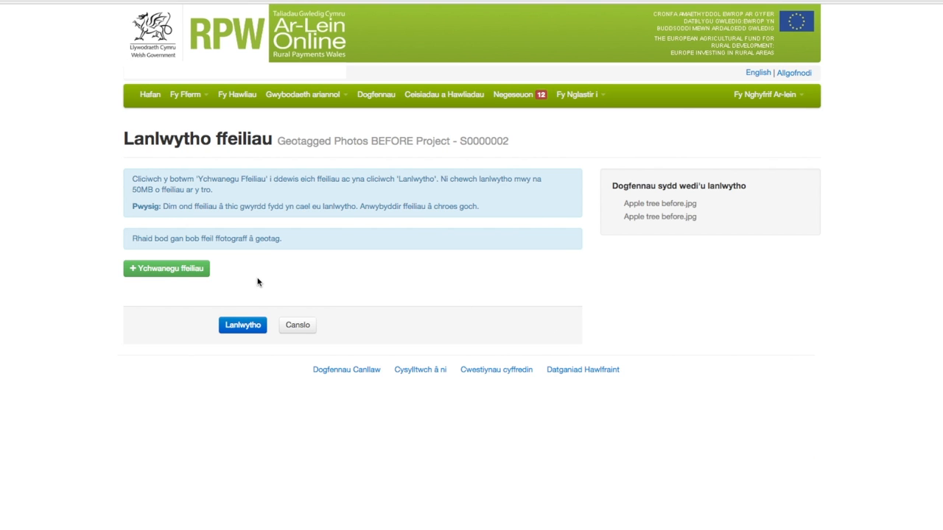